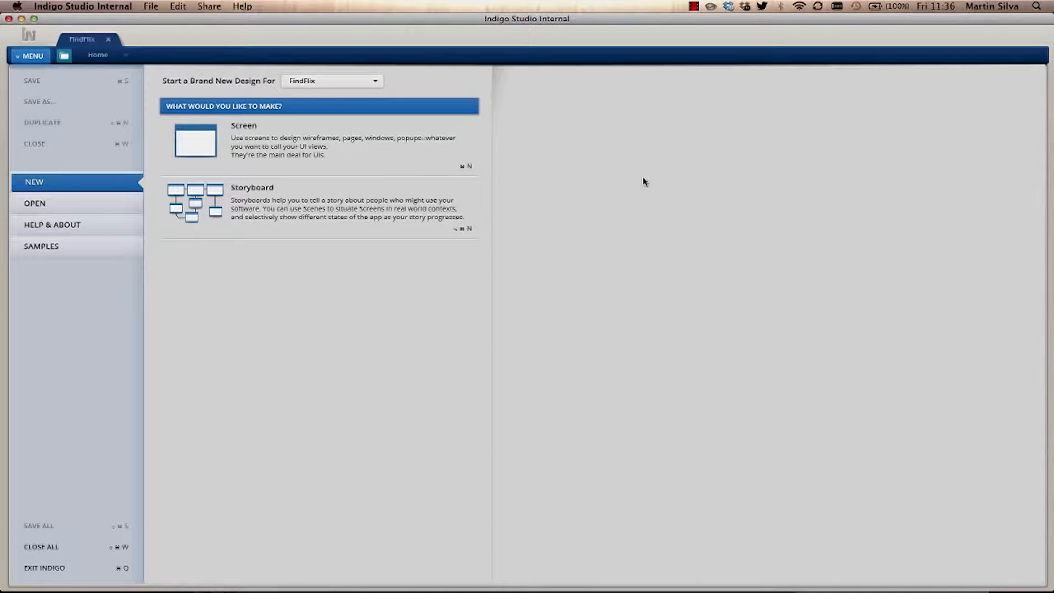
mouse_move(515, 207)
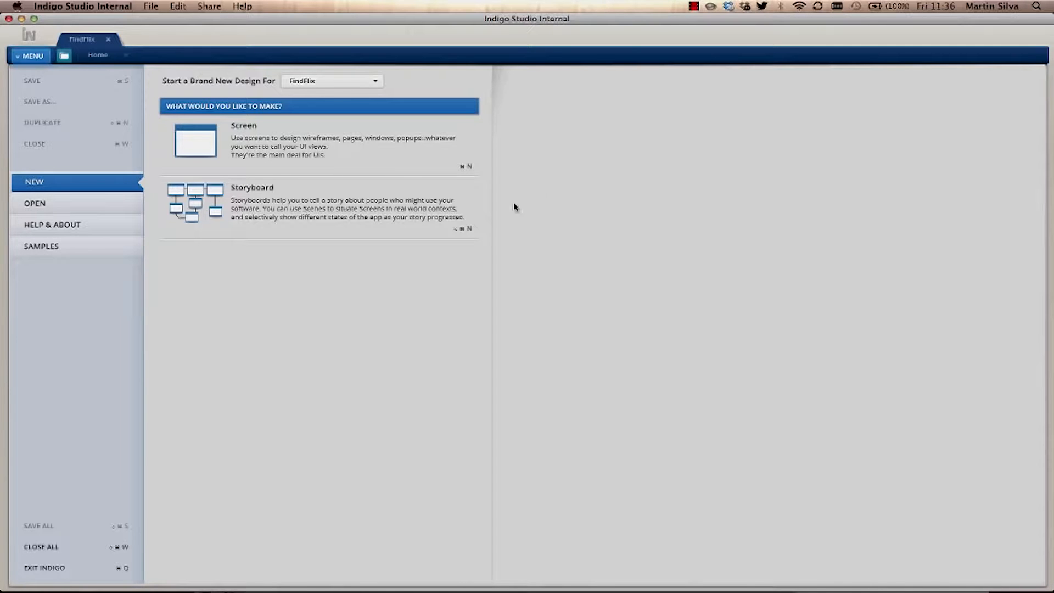
Open the FindFlix sample project from the Samples page.
click(41, 246)
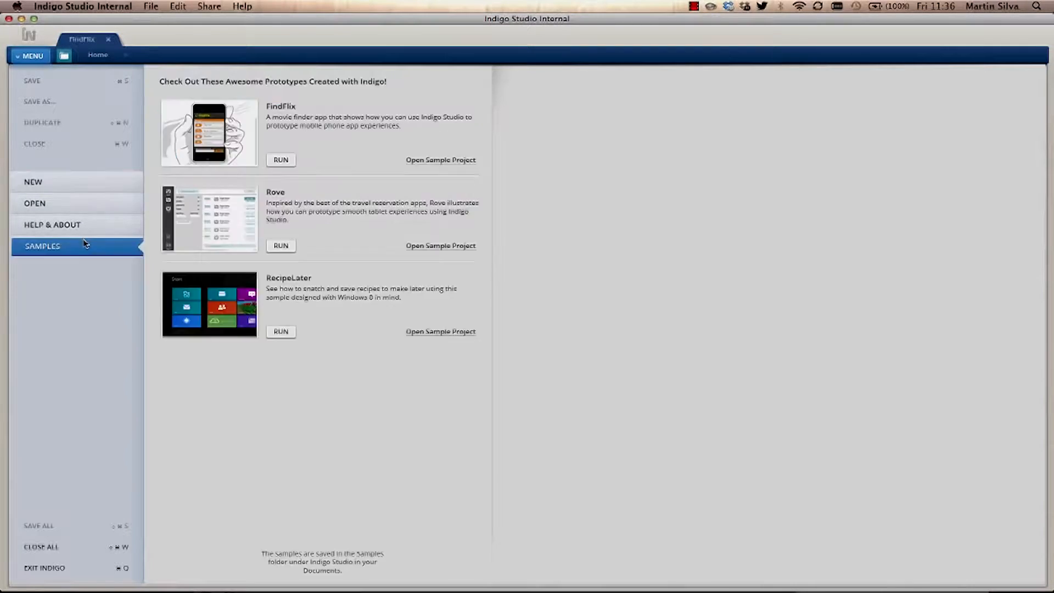
mouse_move(325, 127)
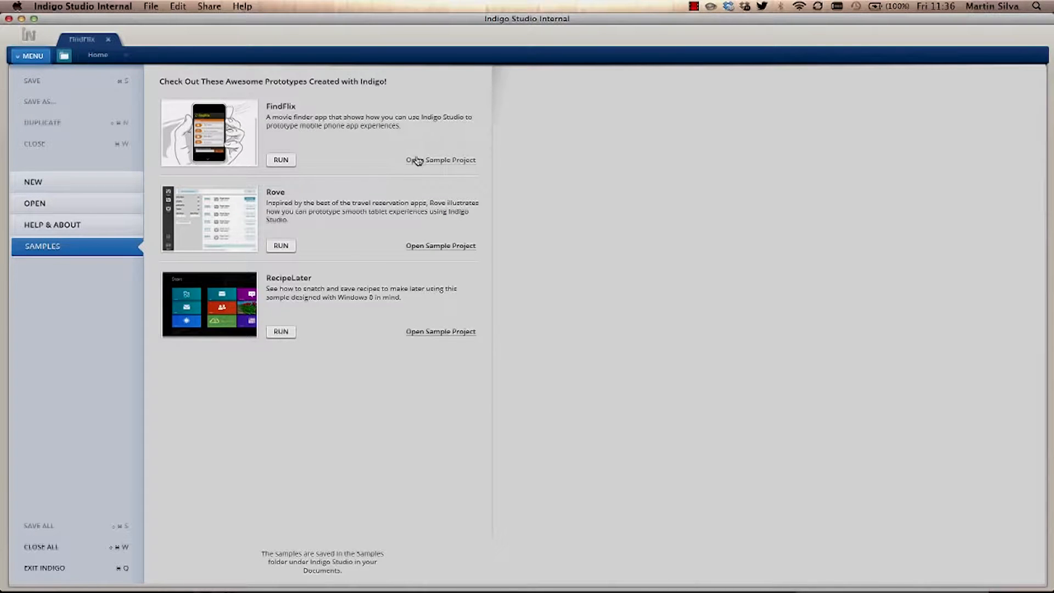
click(440, 159)
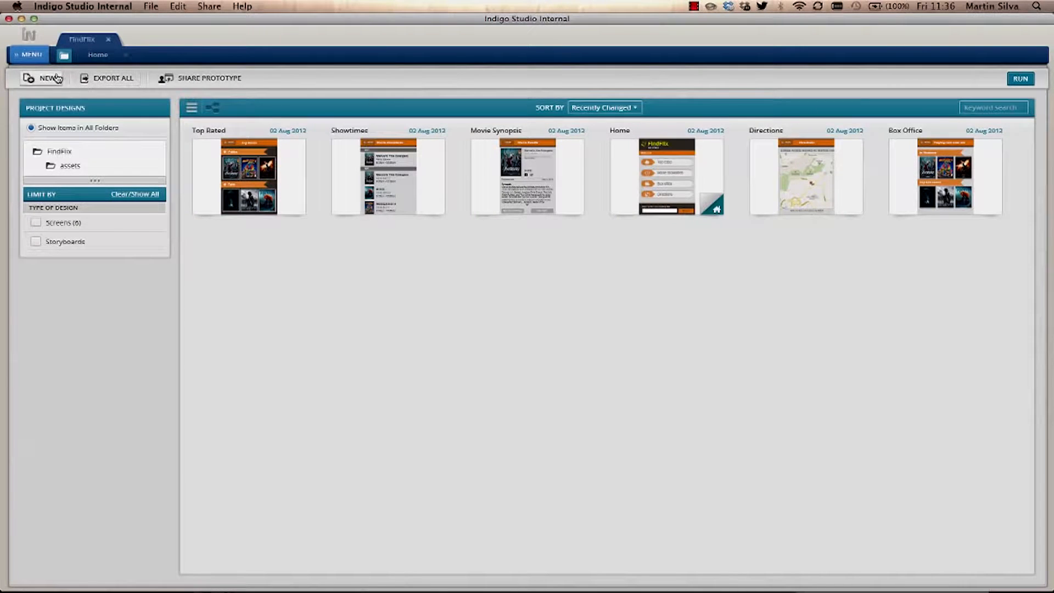
Create a new storyboard for FindFlix using the NEW dropdown.
click(46, 78)
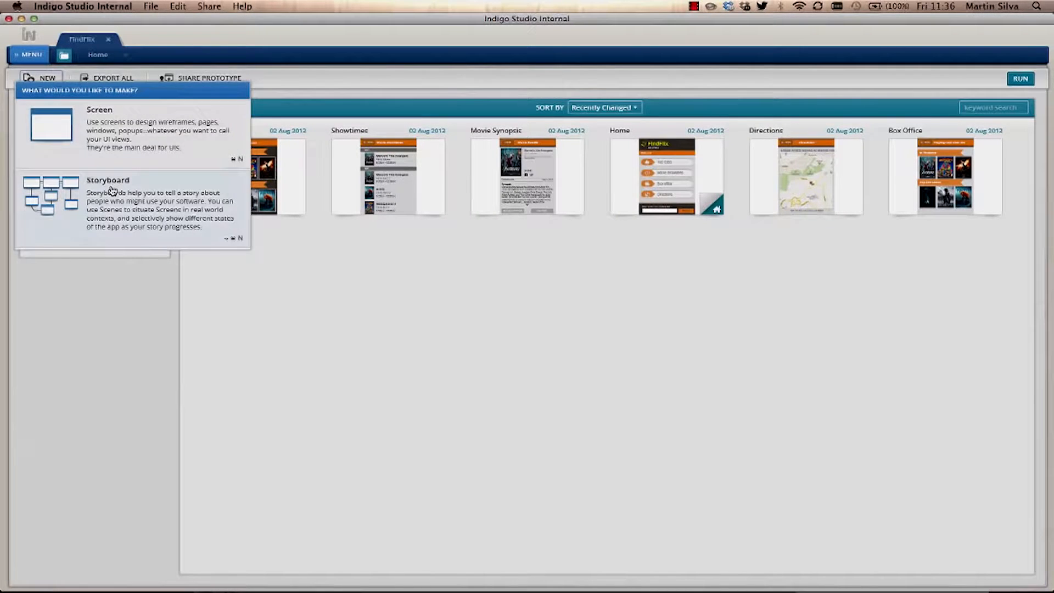
click(107, 201)
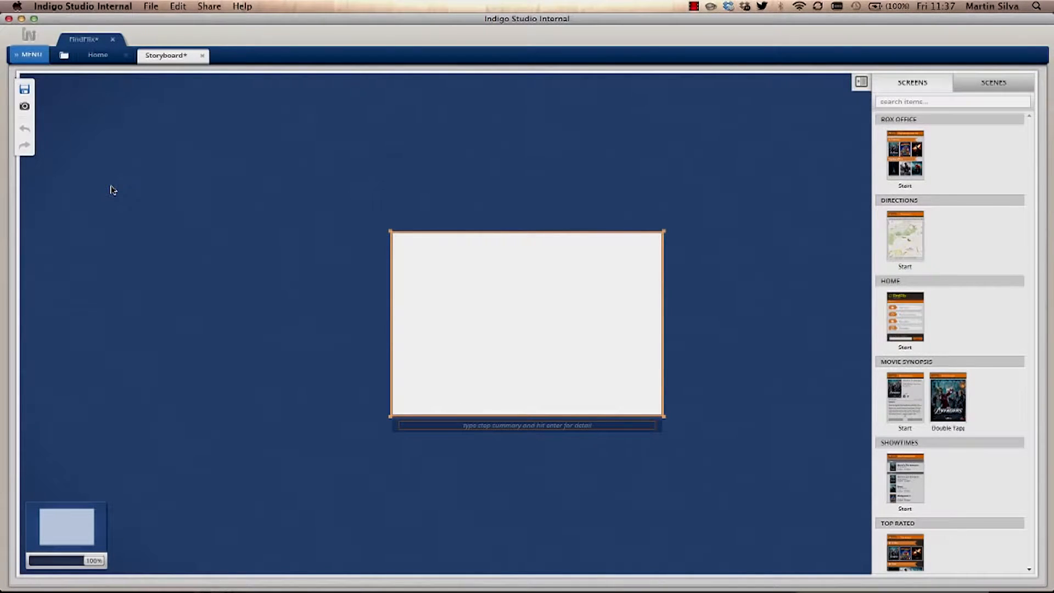
mouse_move(217, 321)
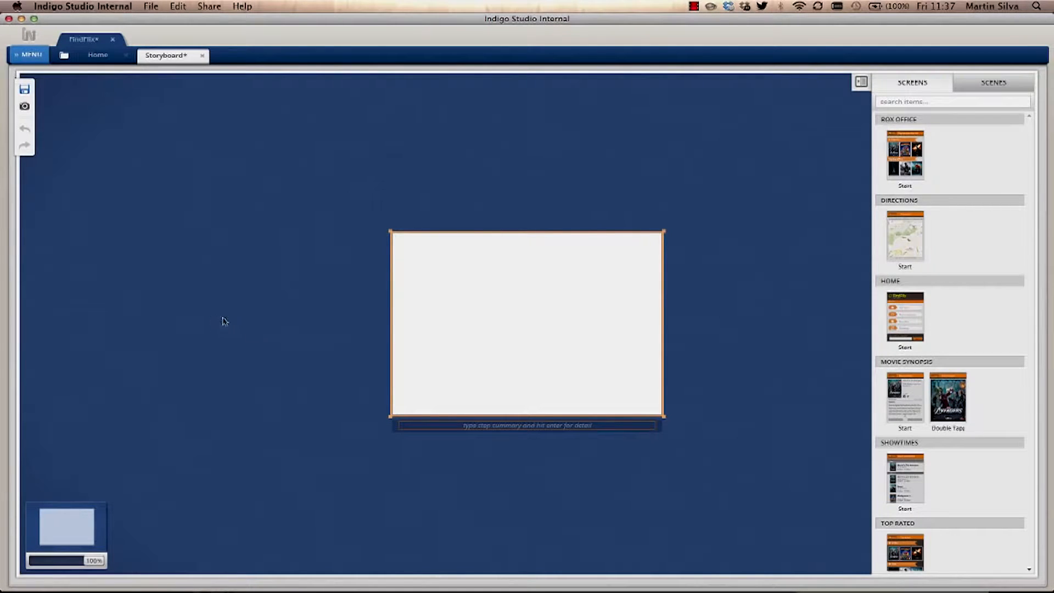
mouse_move(276, 399)
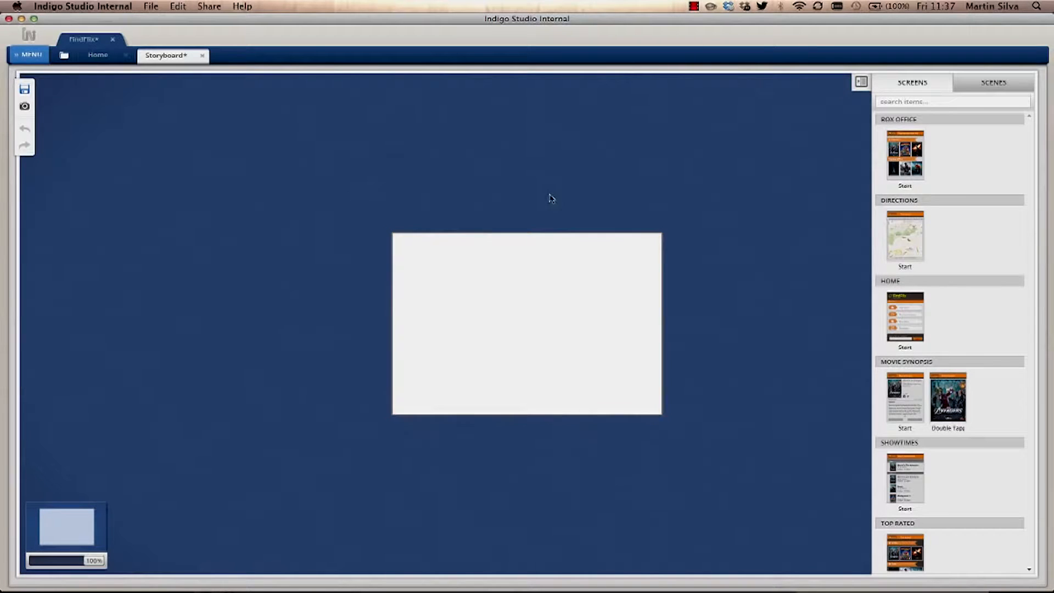
mouse_move(691, 207)
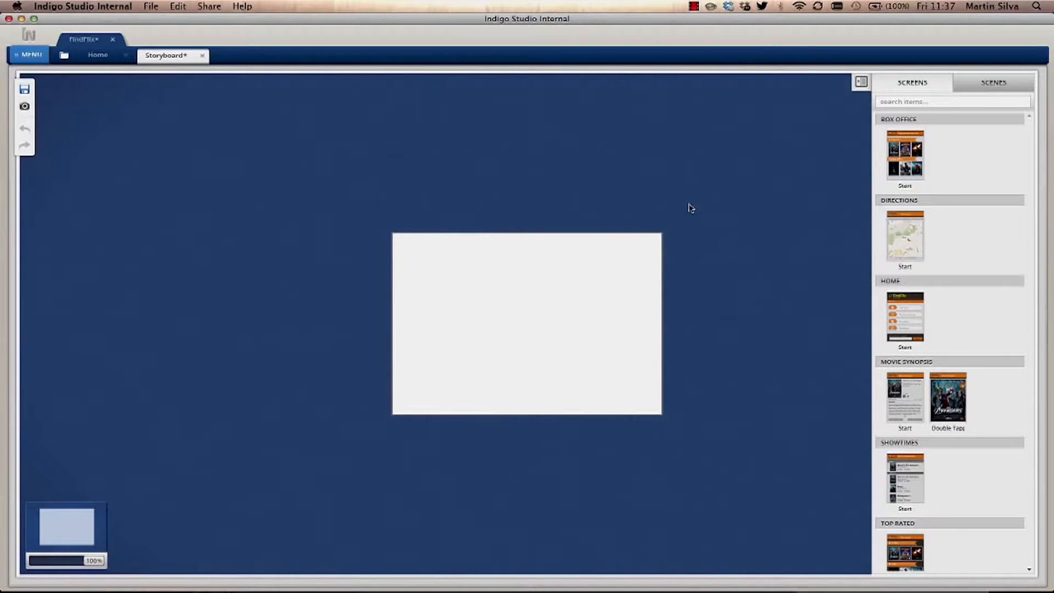
mouse_move(874, 171)
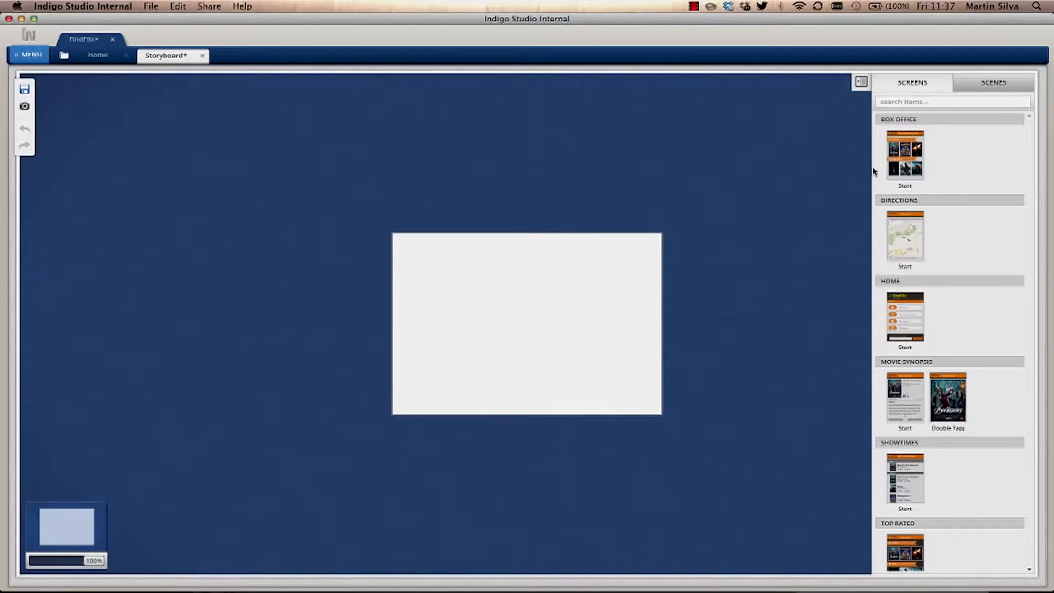
Move the blank step to the left of the canvas and restore the Screens panel.
scroll(down, 3)
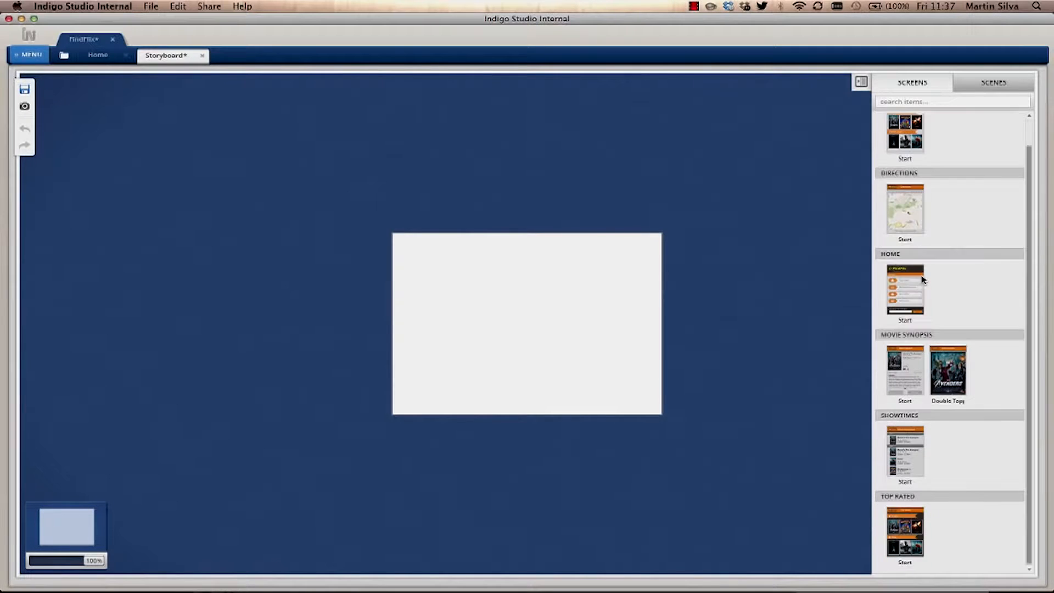
click(527, 324)
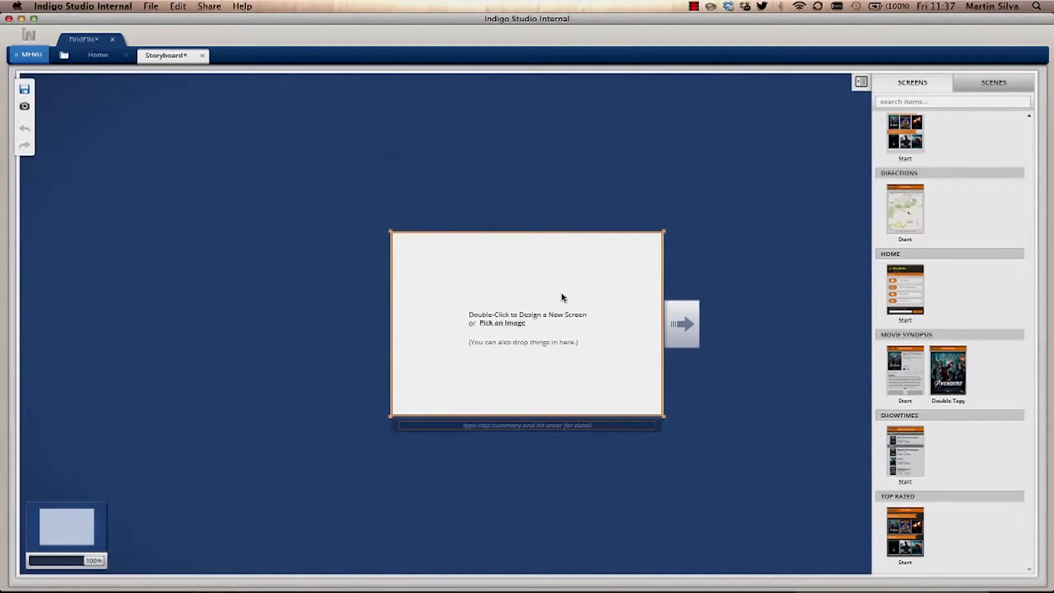
mouse_move(662, 415)
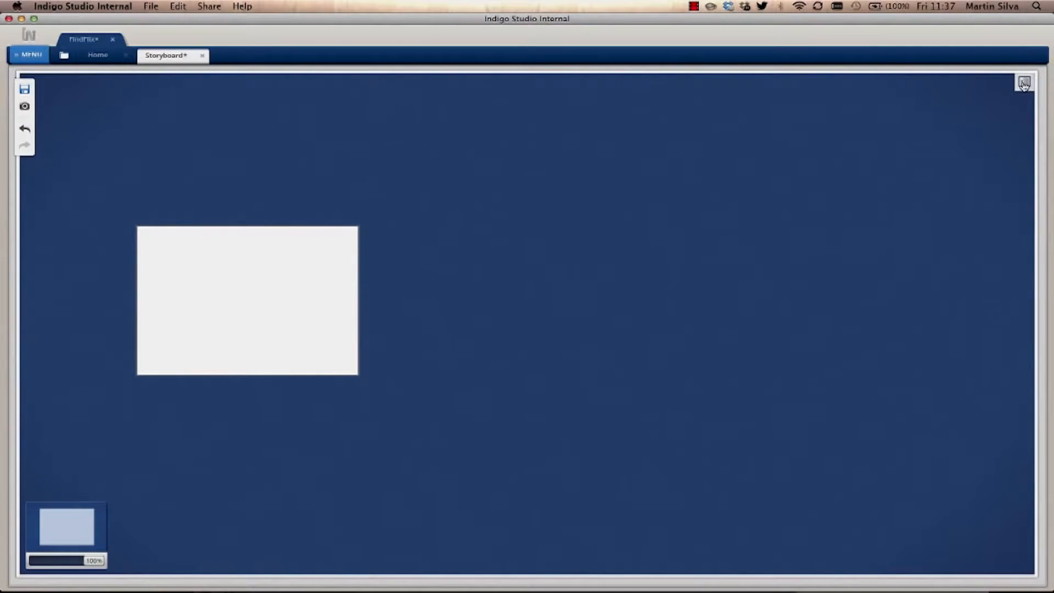
click(1022, 83)
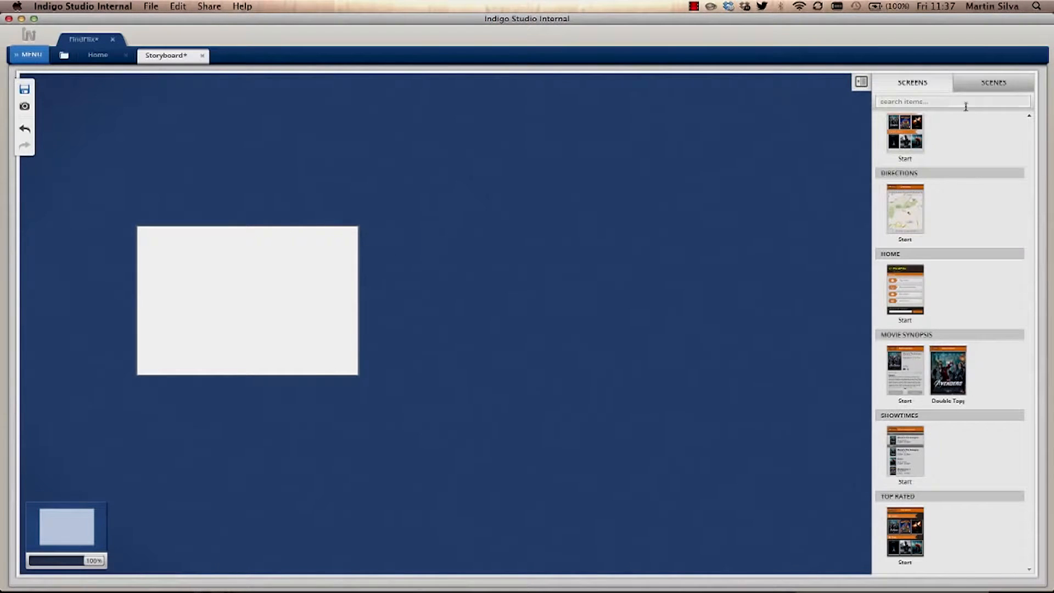
Filter the Scenes library by Scene/Place to show only Café illustrations.
click(994, 81)
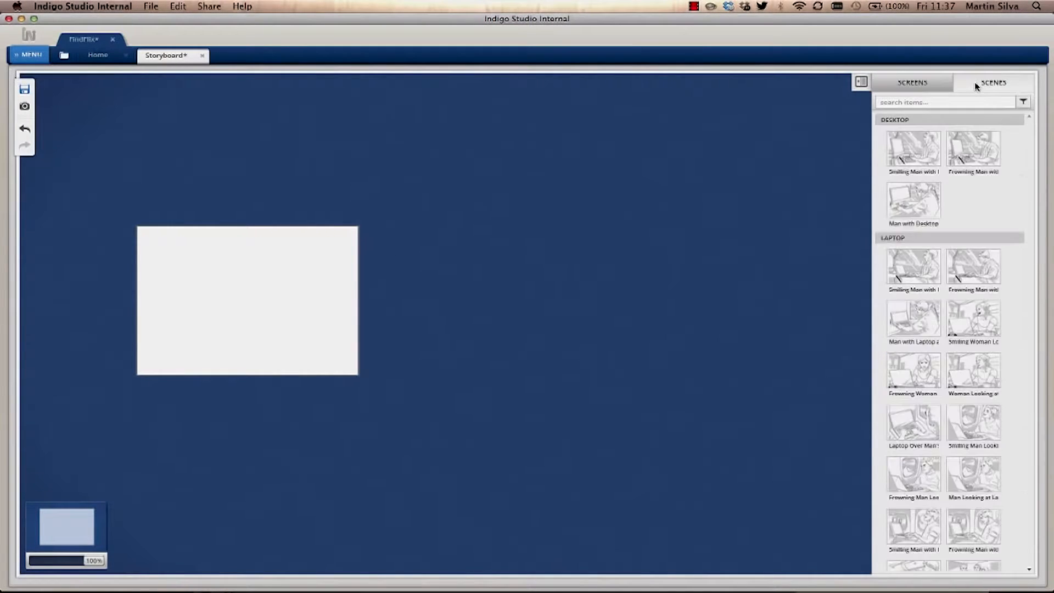
mouse_move(960, 208)
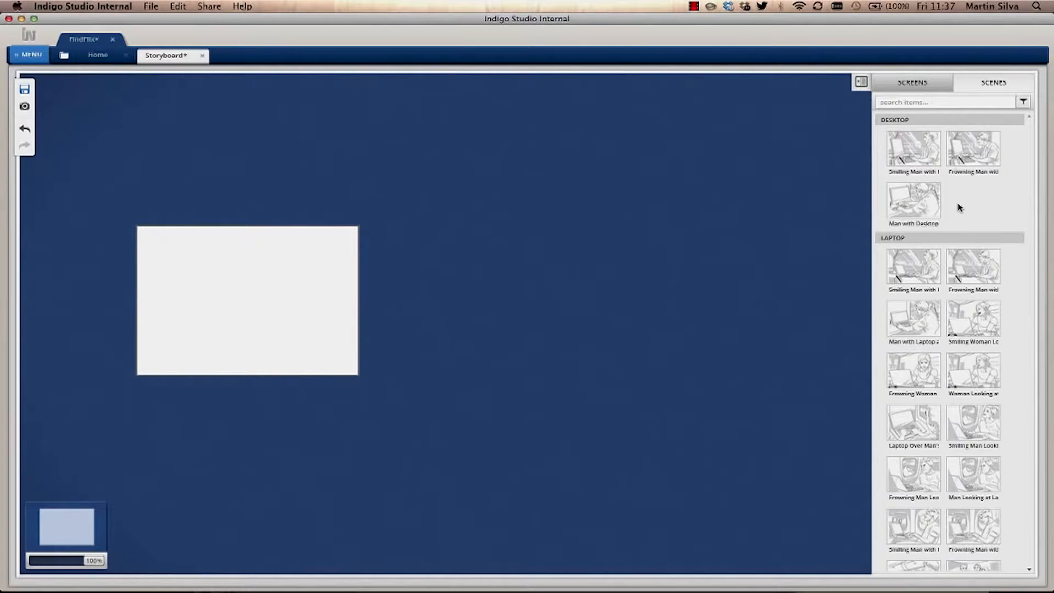
scroll(down, 3)
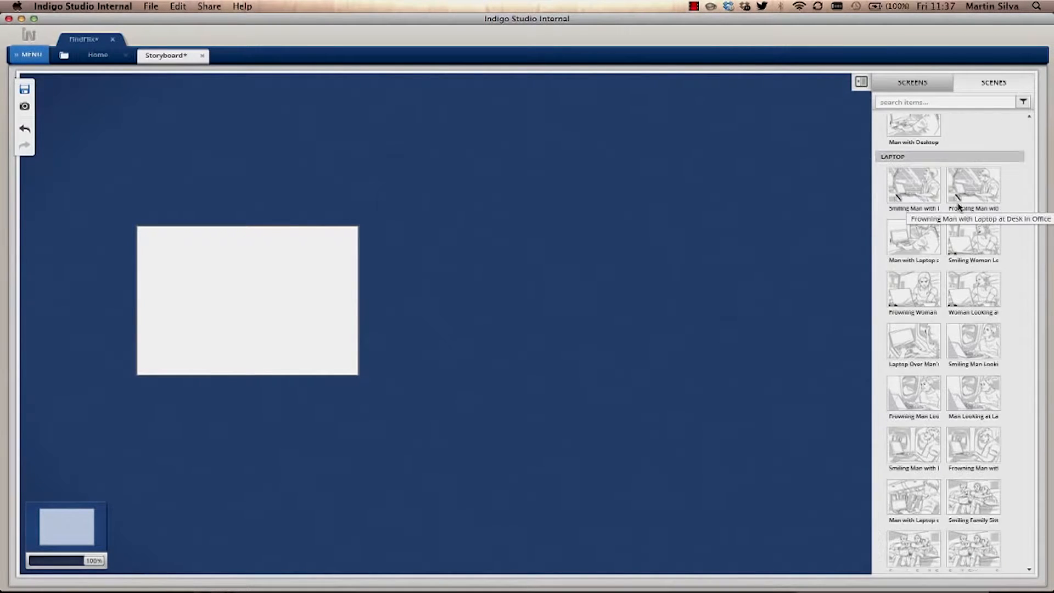
scroll(down, 3)
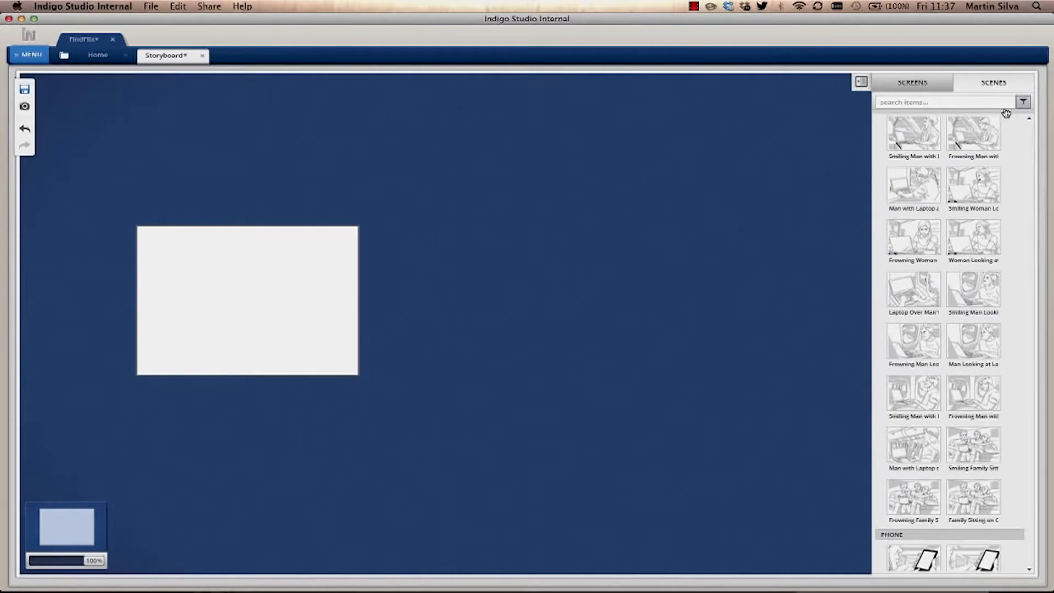
click(1022, 102)
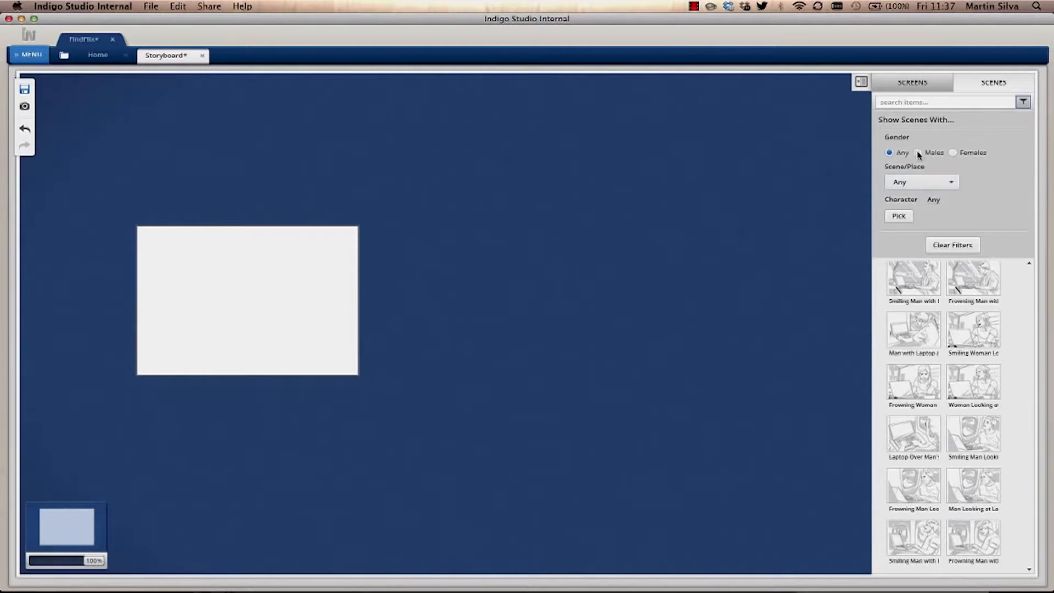
click(922, 182)
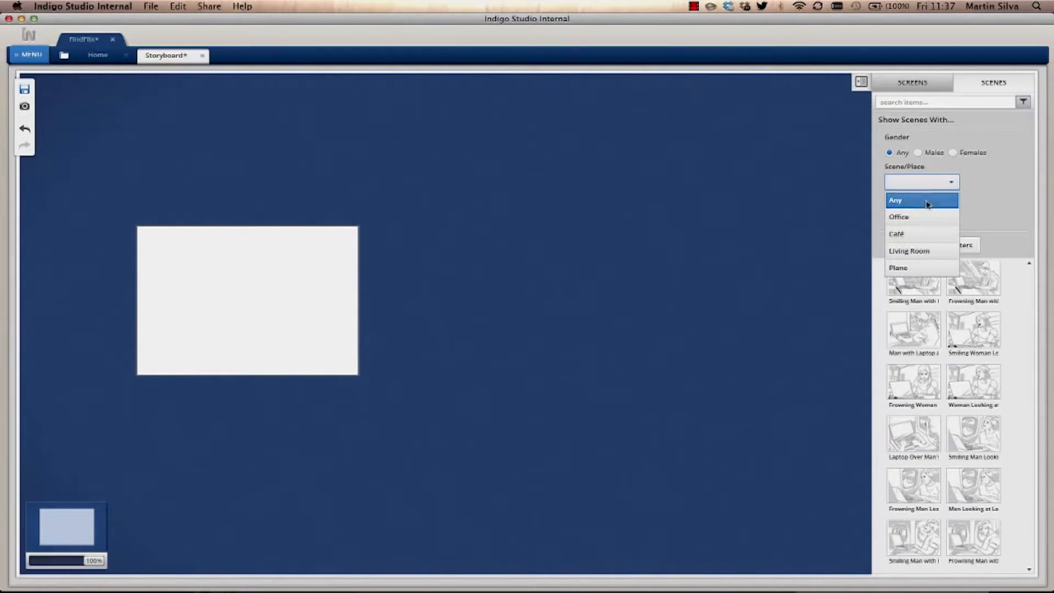
mouse_move(926, 234)
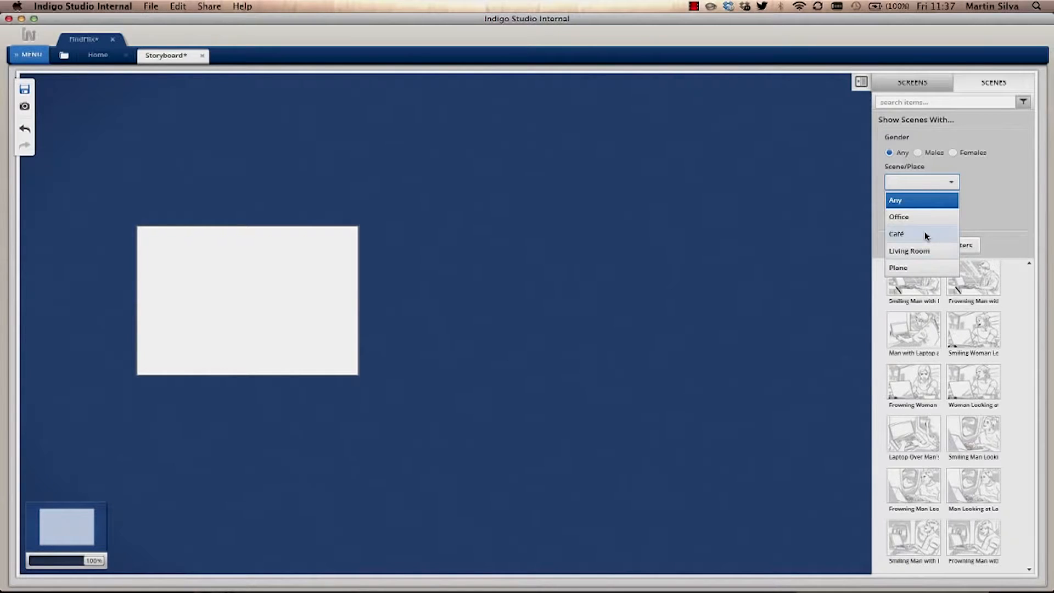
click(896, 233)
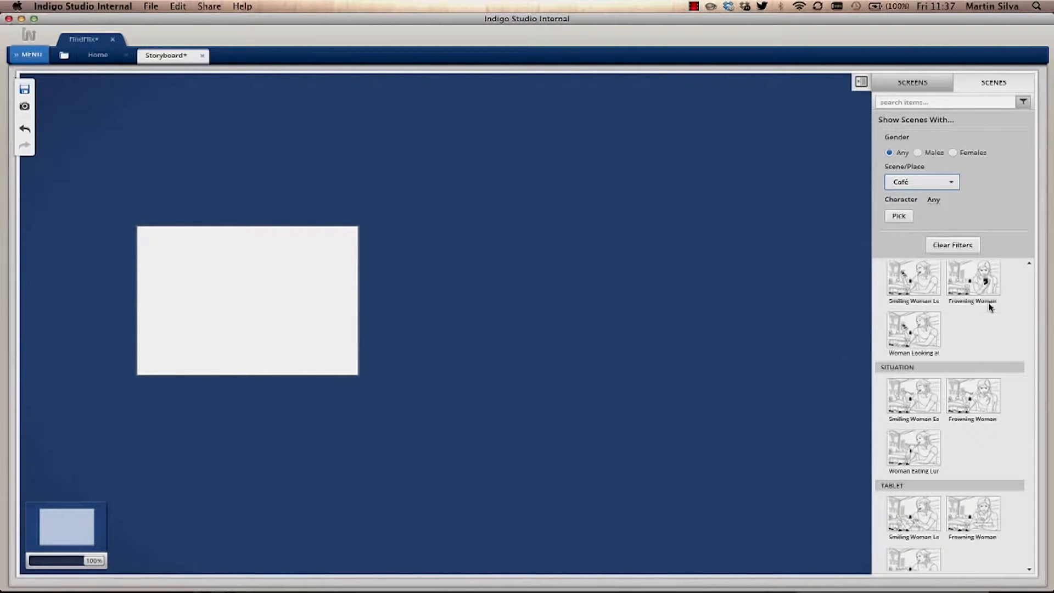
mouse_move(920, 284)
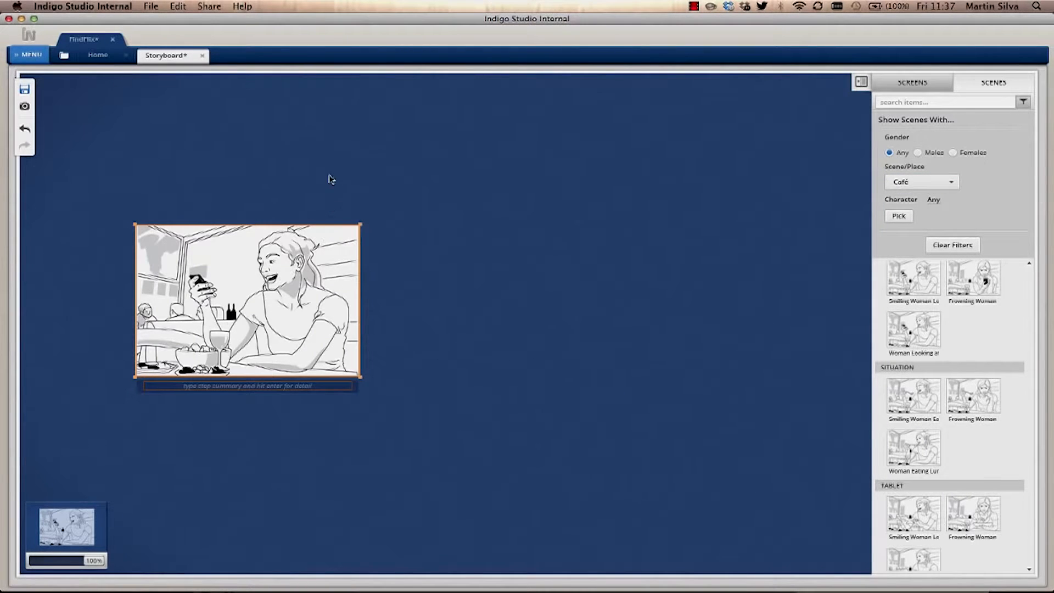
mouse_move(342, 310)
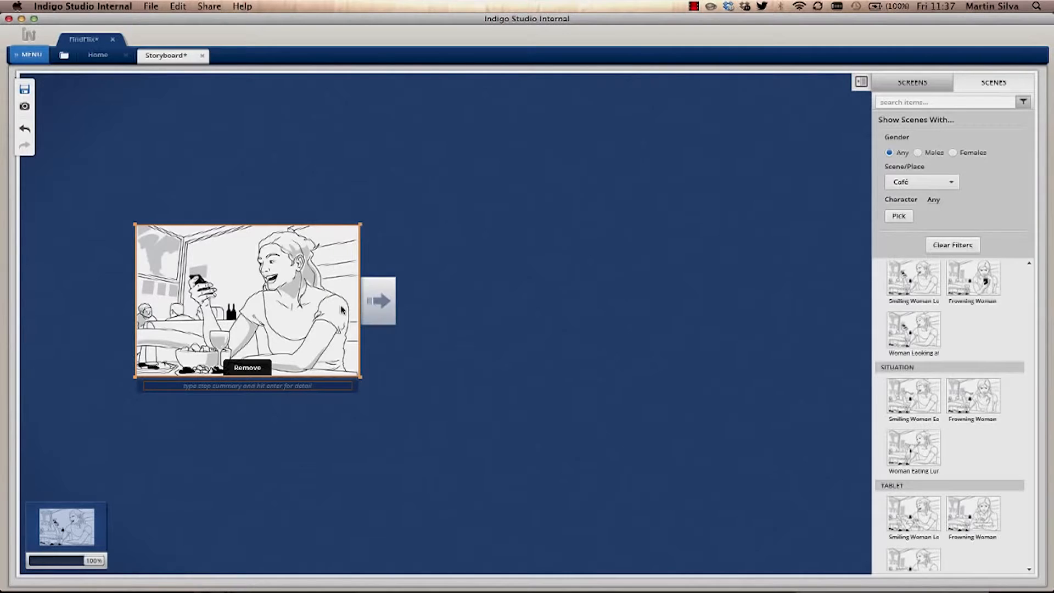
Add a second step after the first café scene, holding a café scene of the woman with her phone.
click(378, 300)
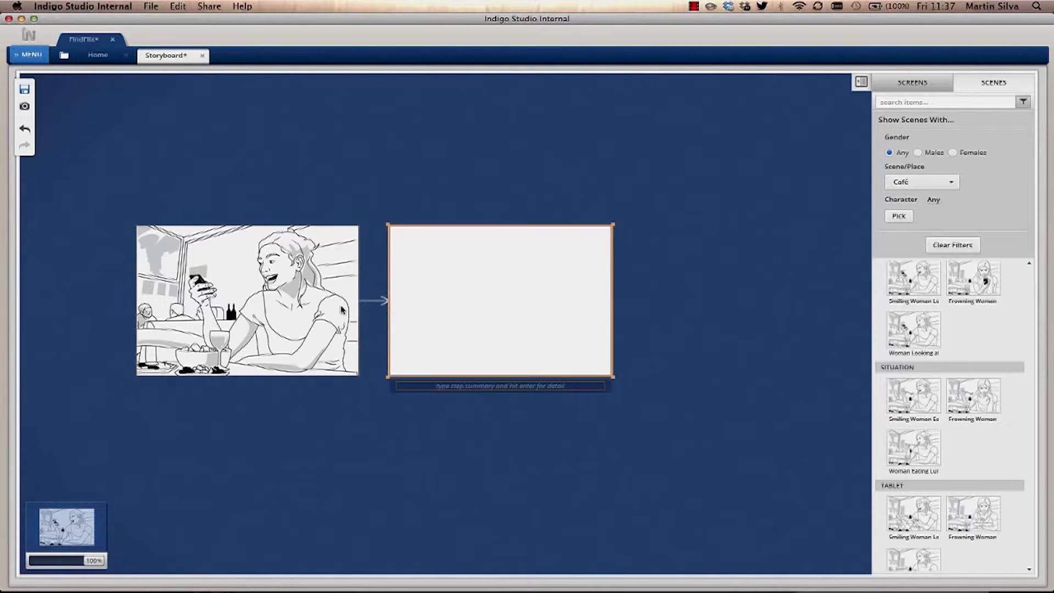
mouse_move(506, 180)
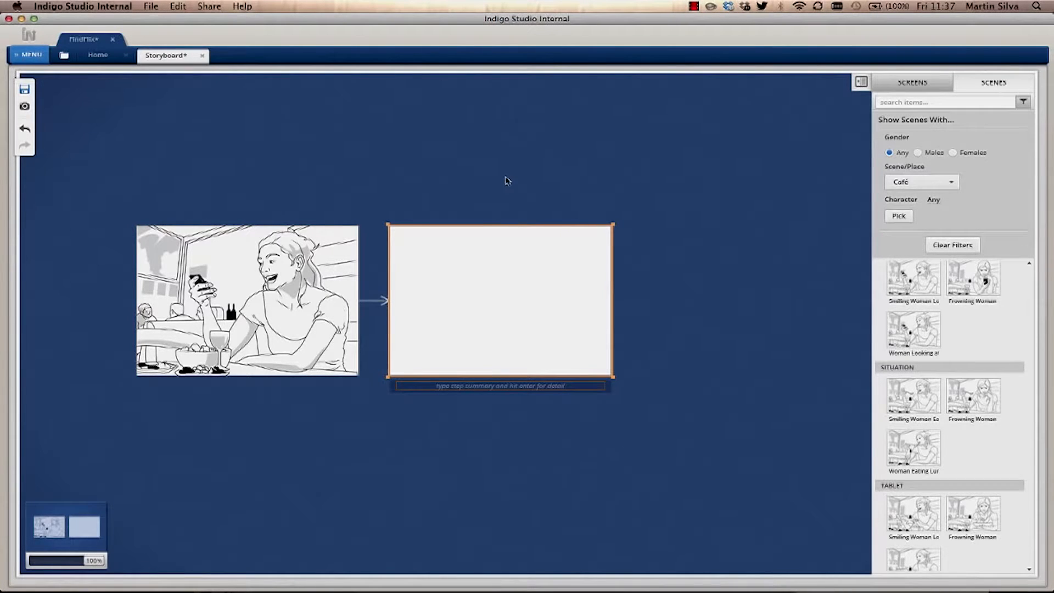
mouse_move(904, 328)
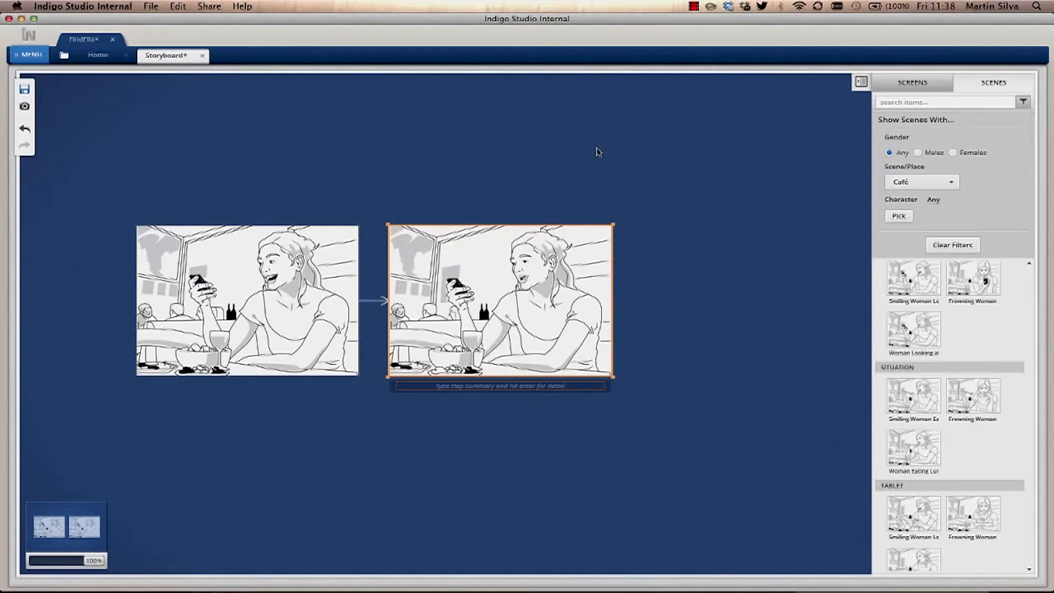
mouse_move(244, 275)
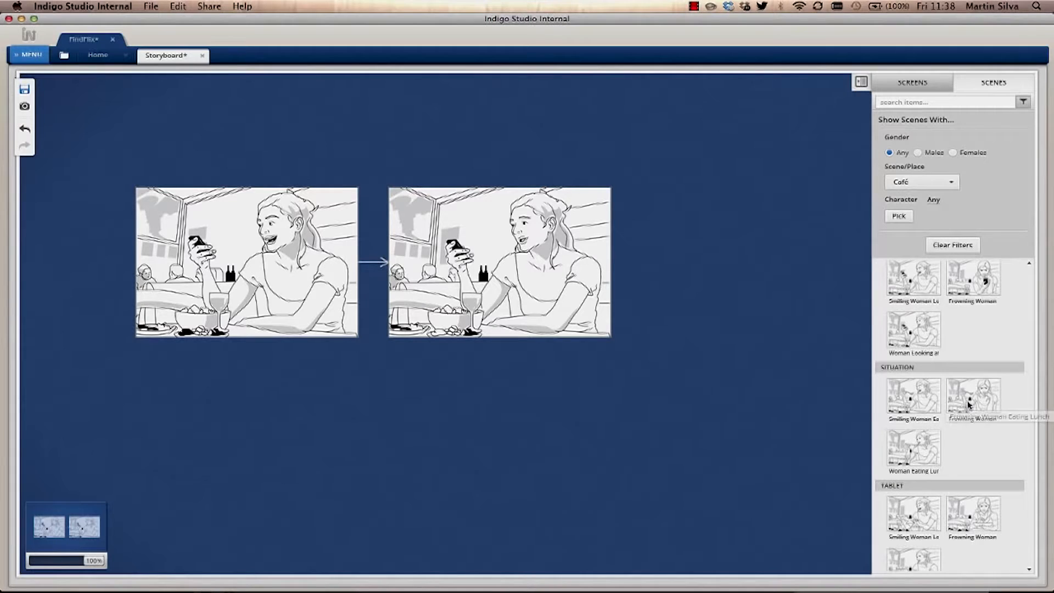
scroll(down, 3)
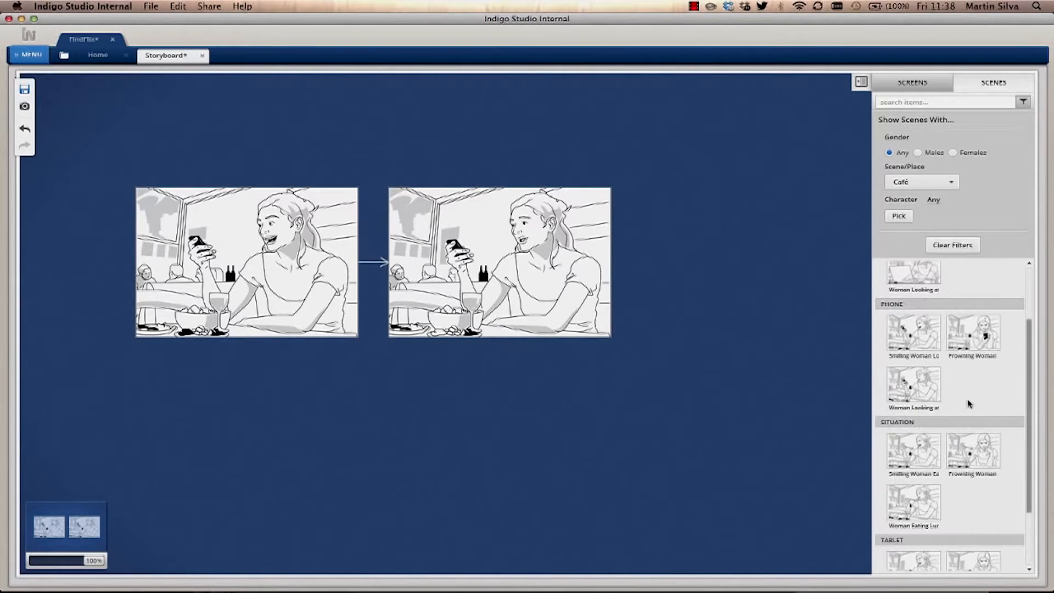
Filter scenes to Any place and Females, and add a third step after the second scene.
click(922, 182)
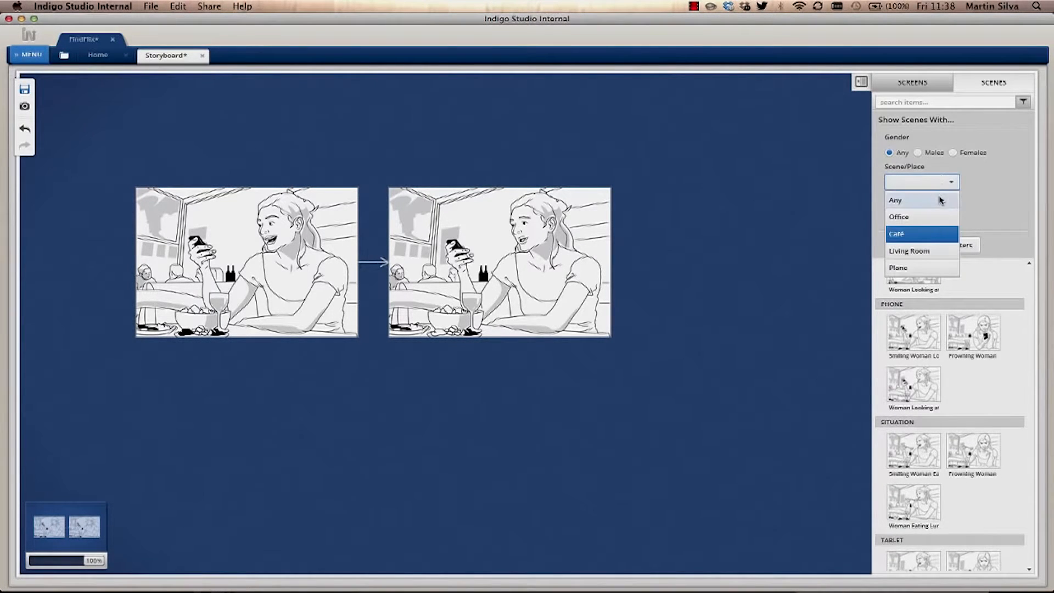
click(895, 200)
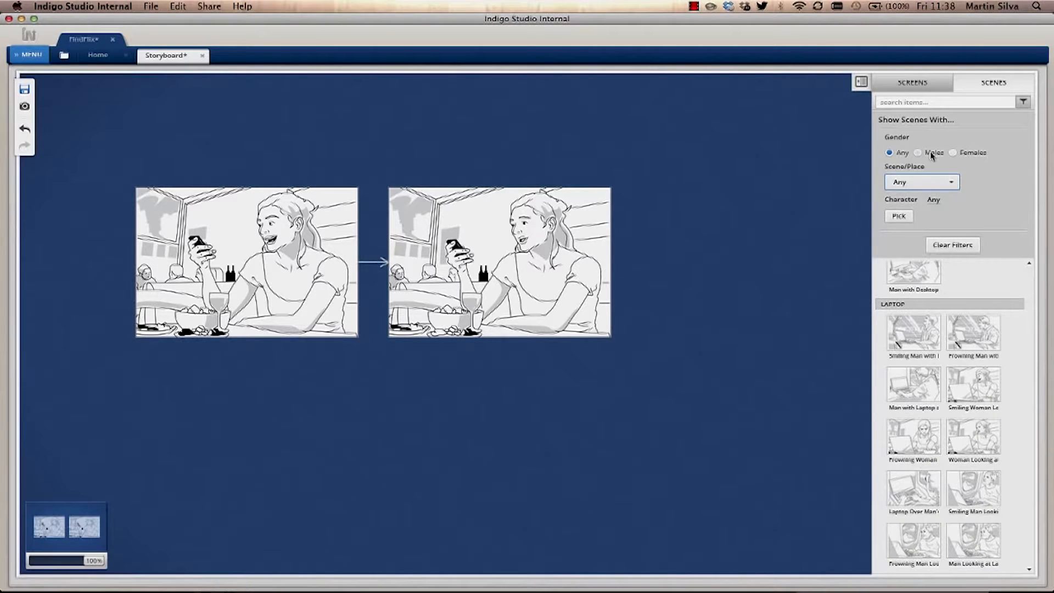
click(954, 152)
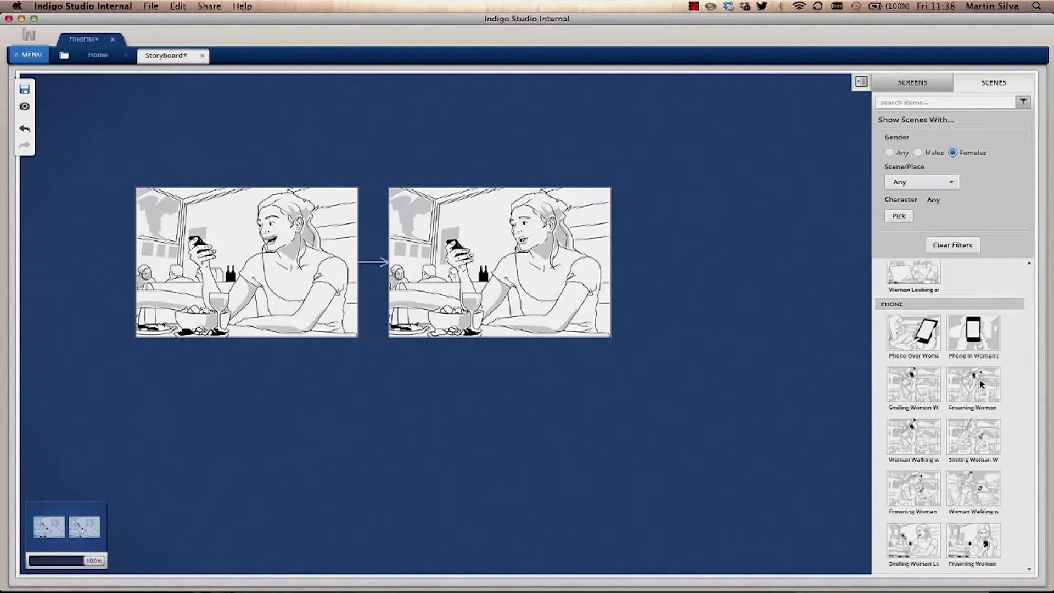
mouse_move(973, 329)
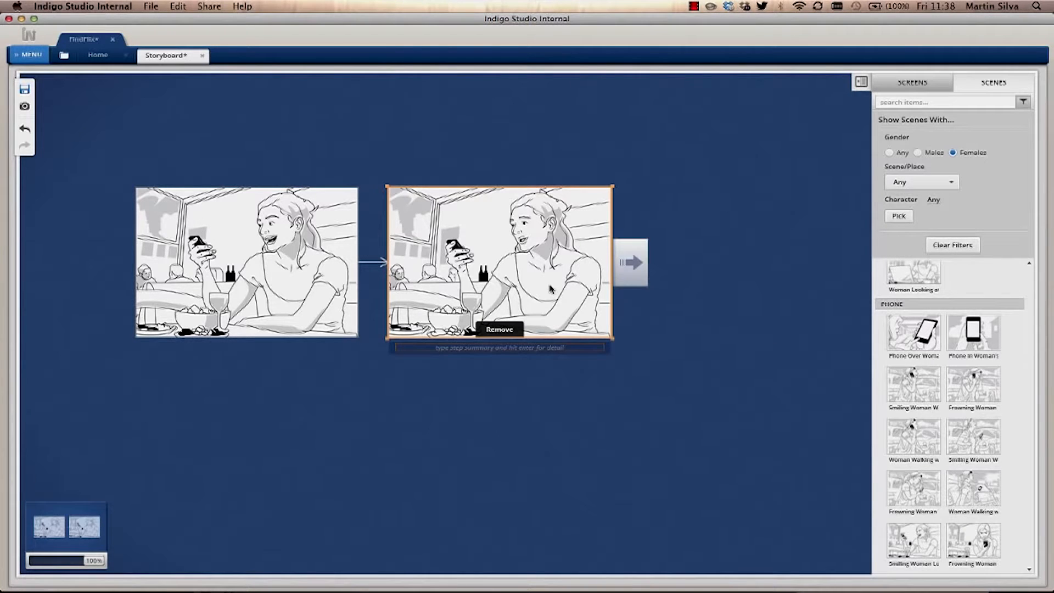
click(631, 262)
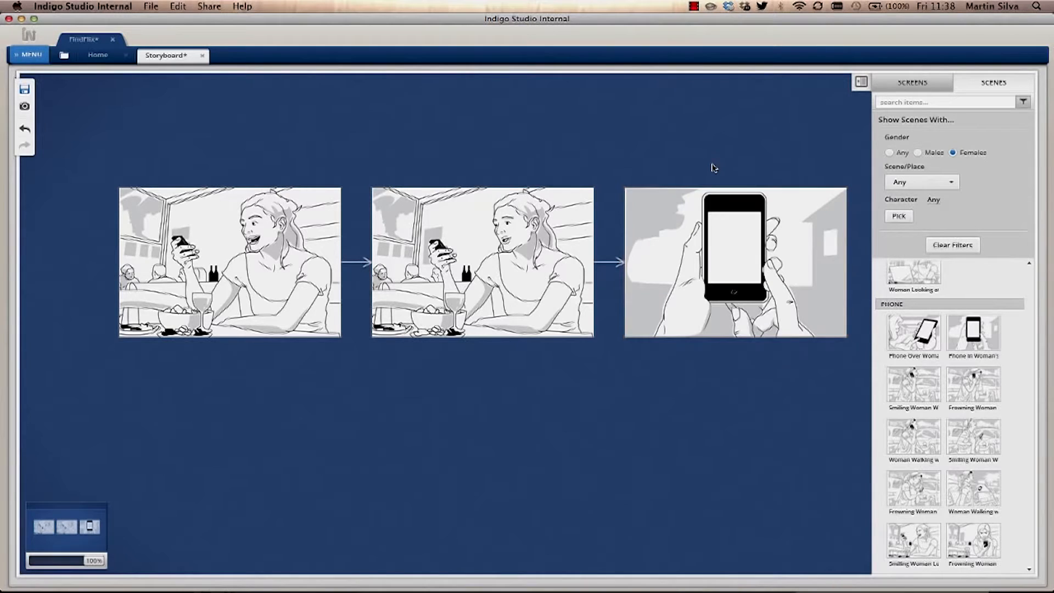
click(229, 262)
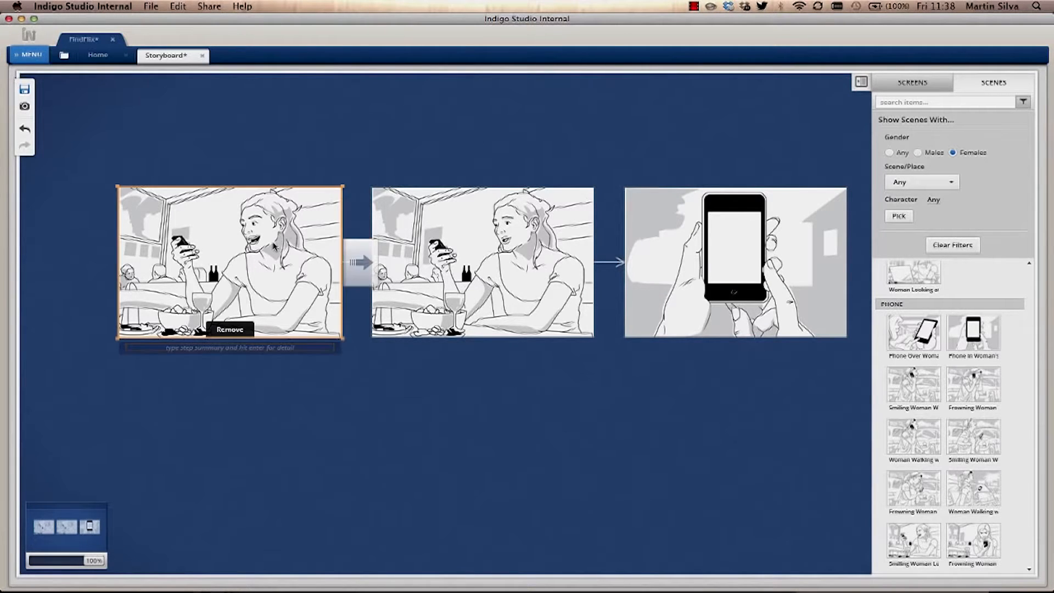
mouse_move(235, 354)
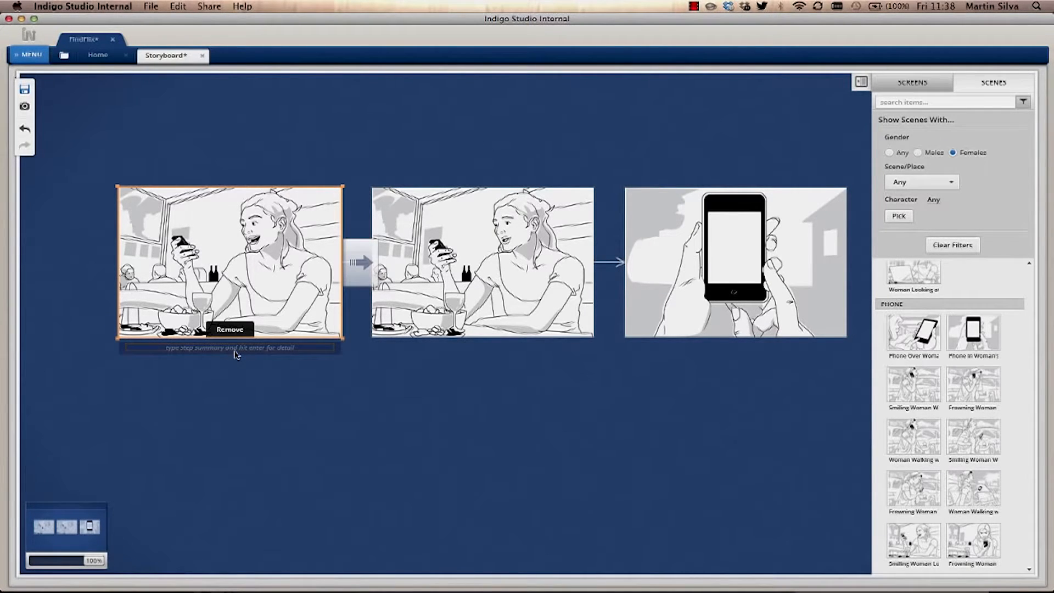
Caption the first scene about eating in a restaurant, then caption the second and third steps.
text(She is eating in)
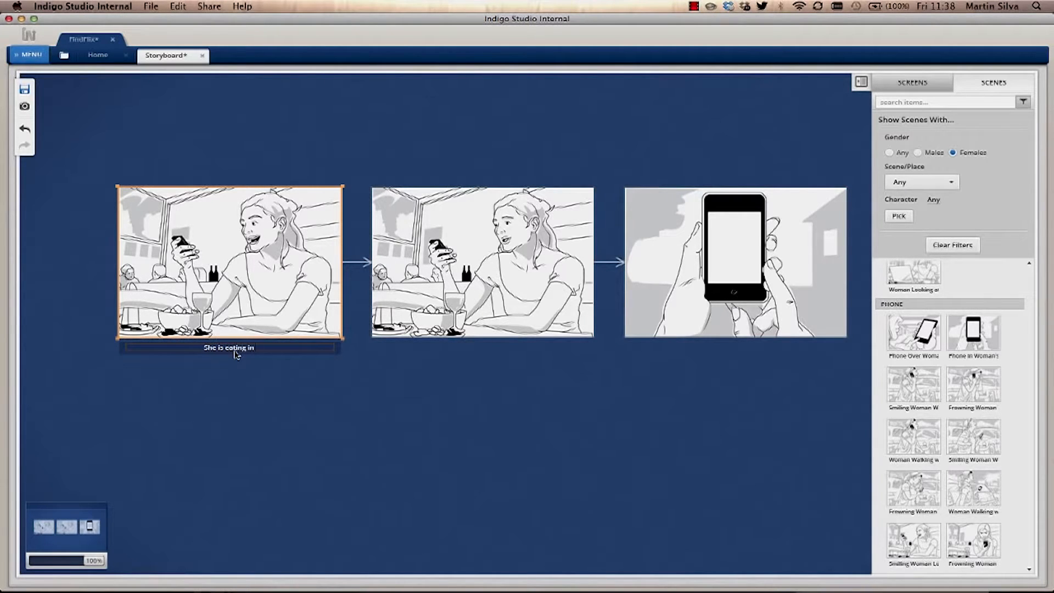
text(a restaurant)
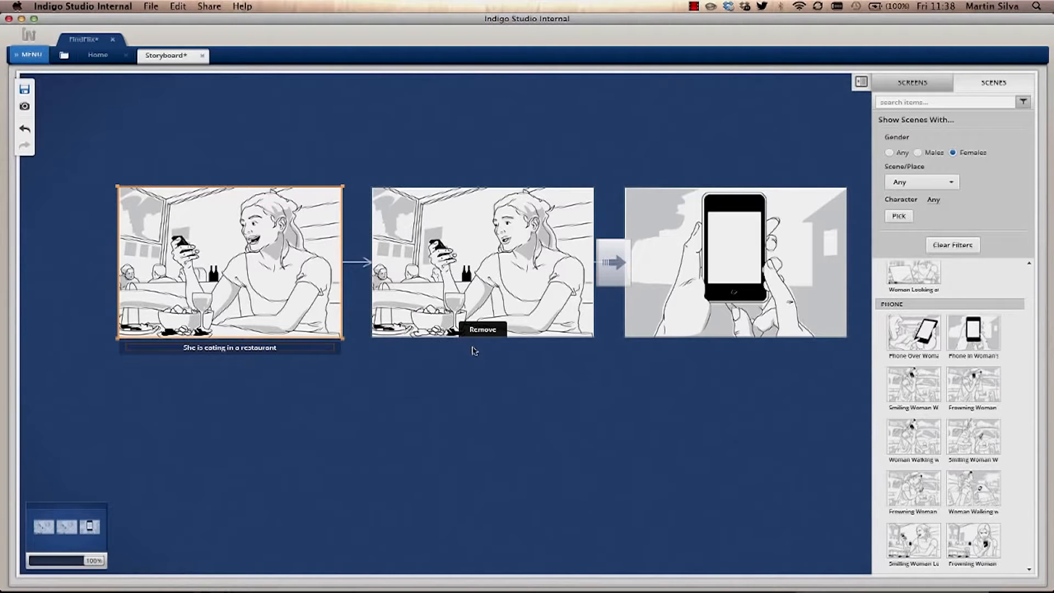
click(481, 262)
text(Thinking about.)
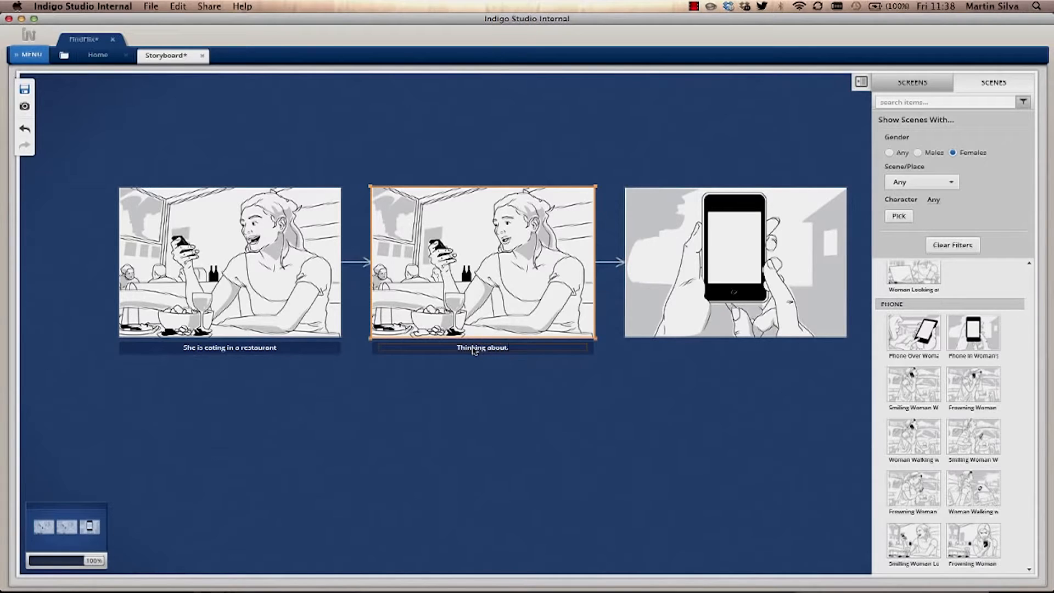
click(736, 262)
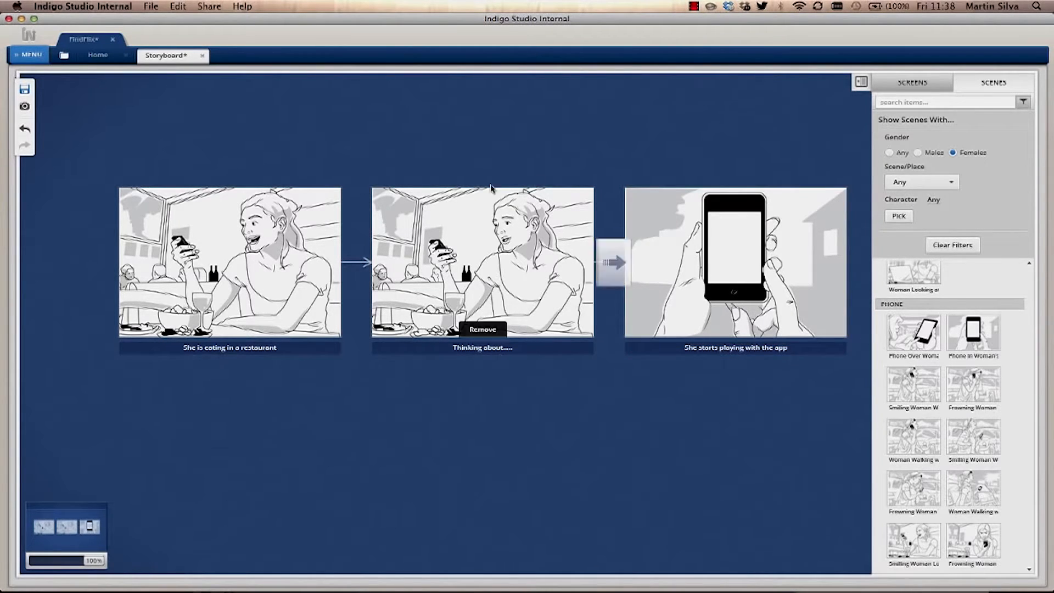
mouse_move(538, 193)
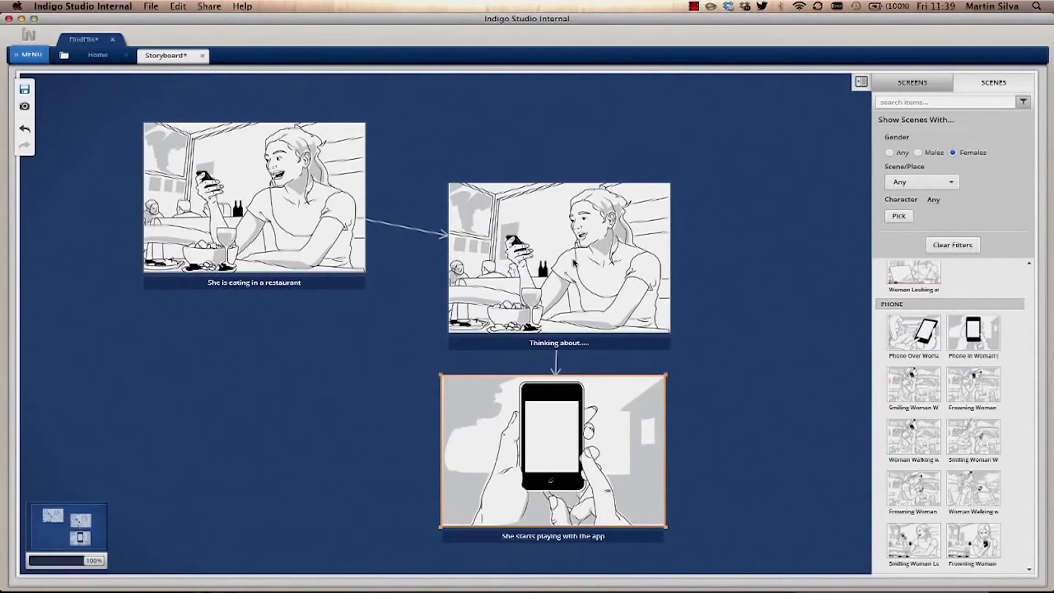
Place the FindFlix Home Start screen on the phone in the third scene.
click(911, 82)
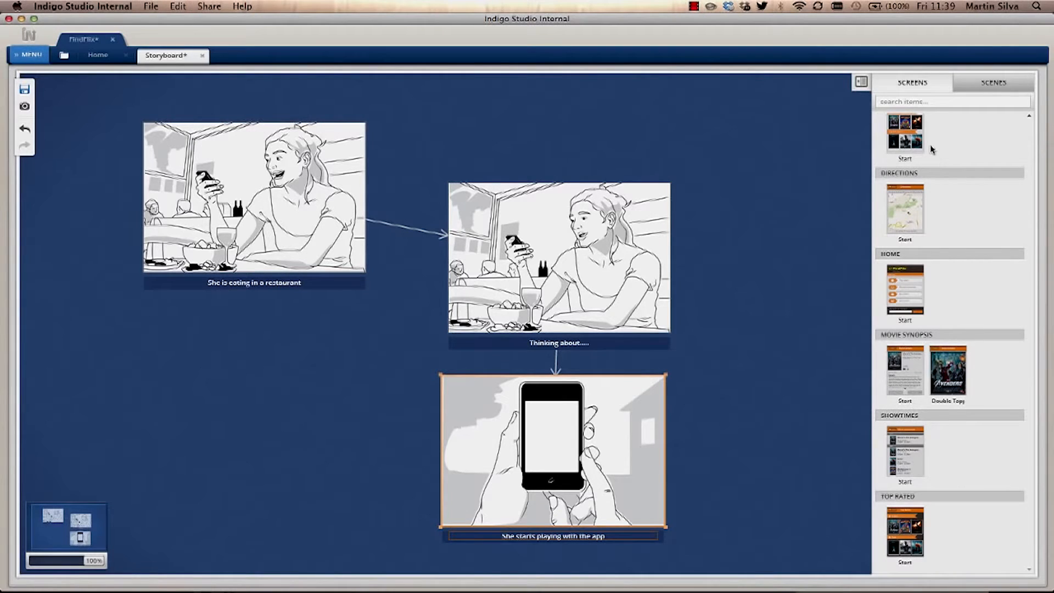
mouse_move(949, 332)
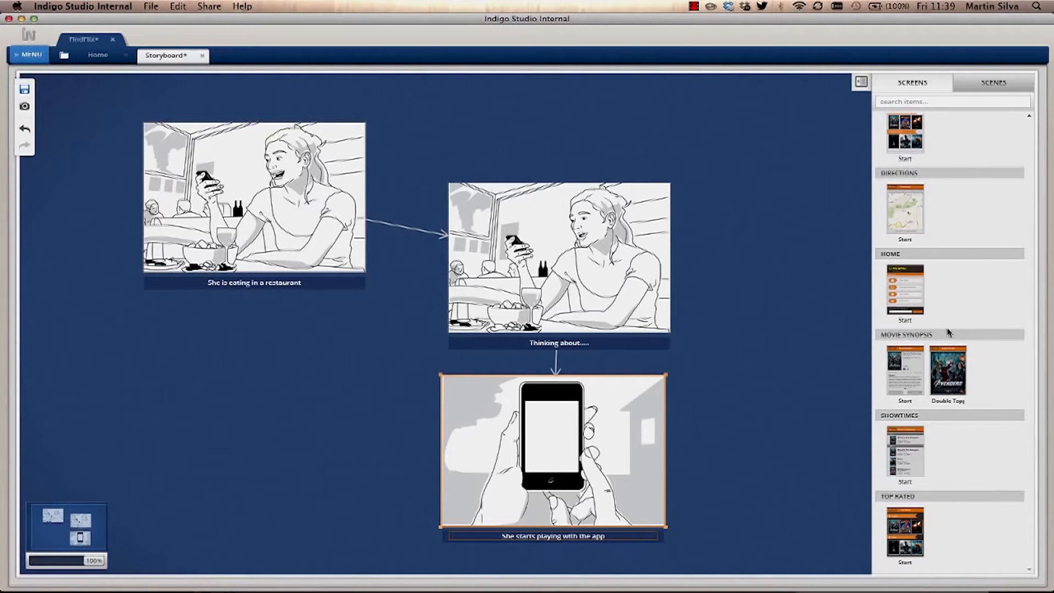
mouse_move(949, 283)
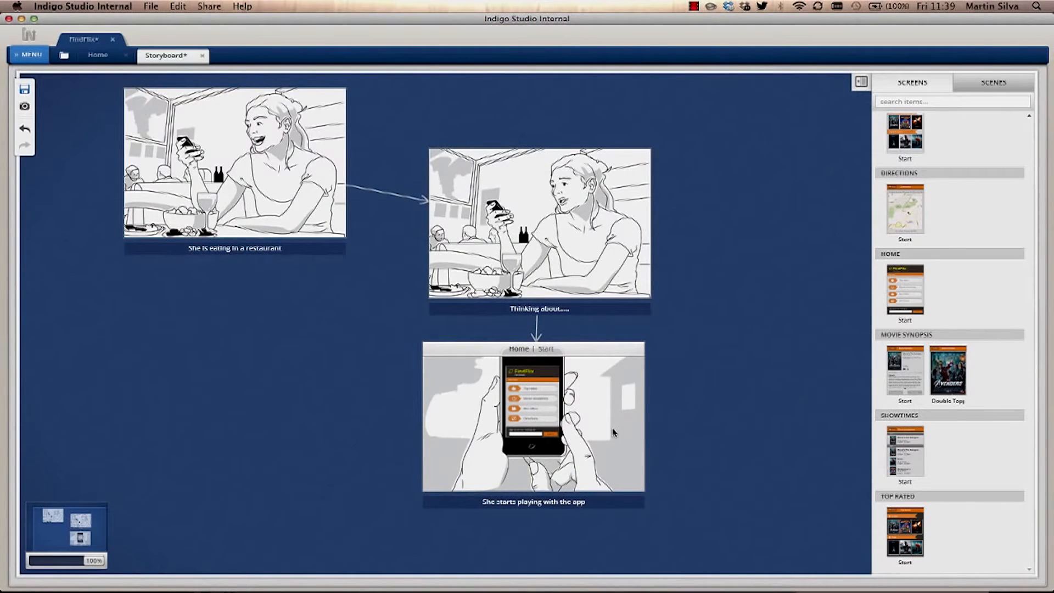
click(533, 419)
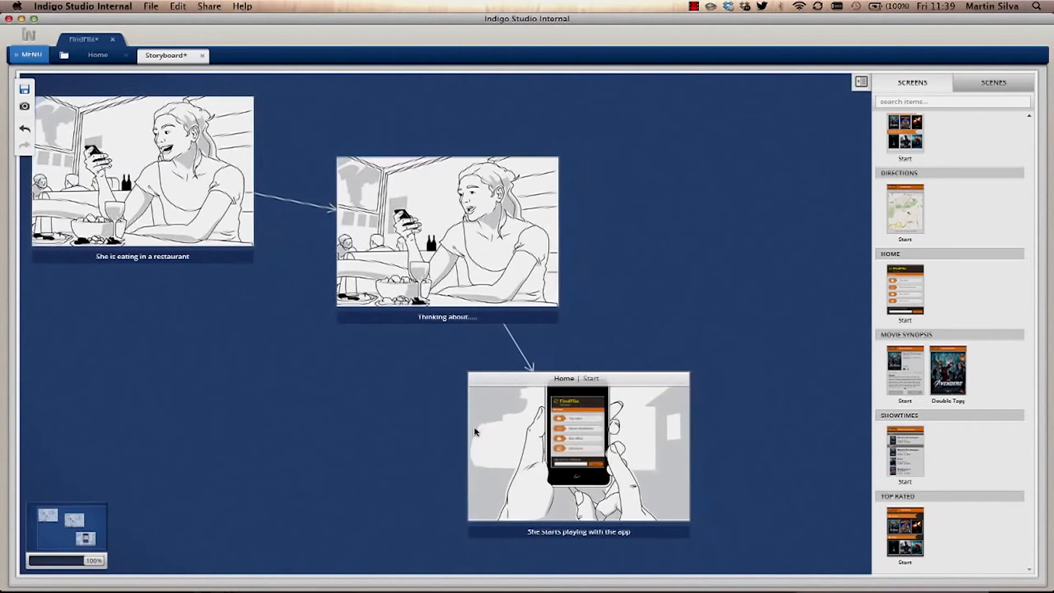
Select the phone scene to position it beneath the Thinking about step.
click(614, 447)
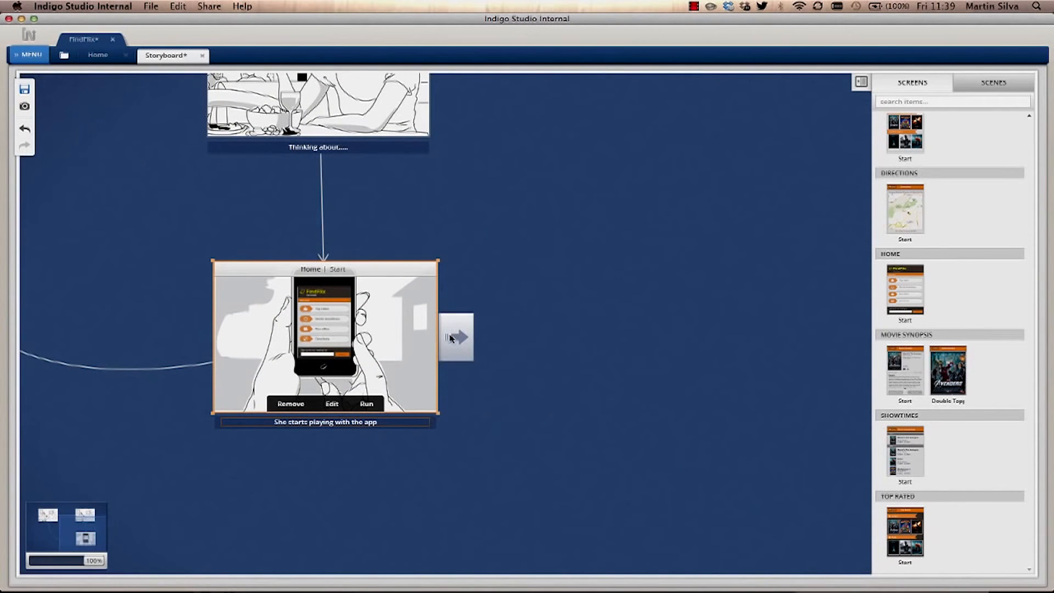
Add a fourth step after the phone scene for the Movie Synopsis scene.
click(458, 337)
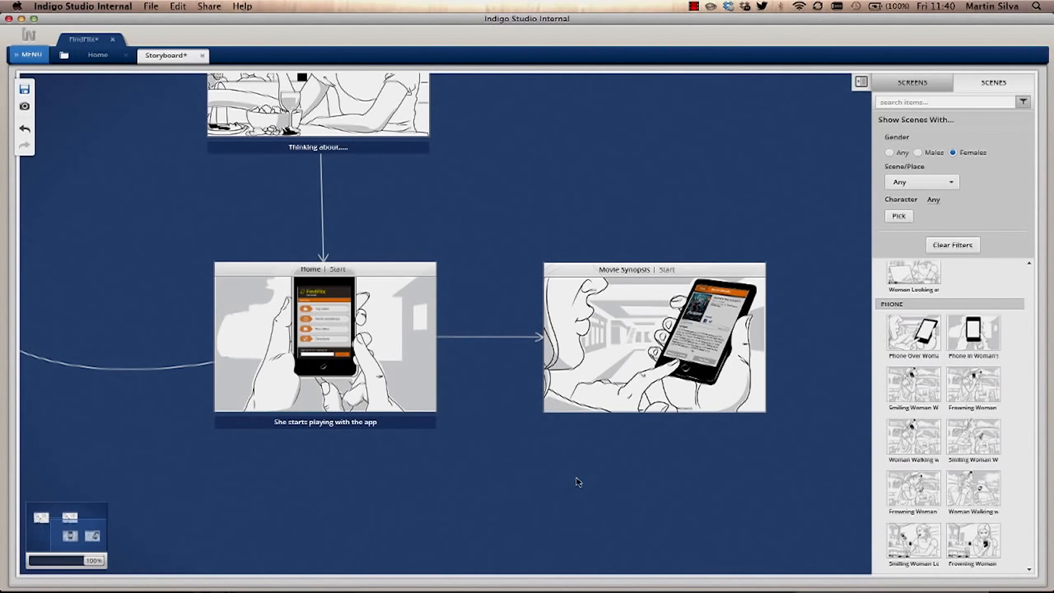
mouse_move(531, 462)
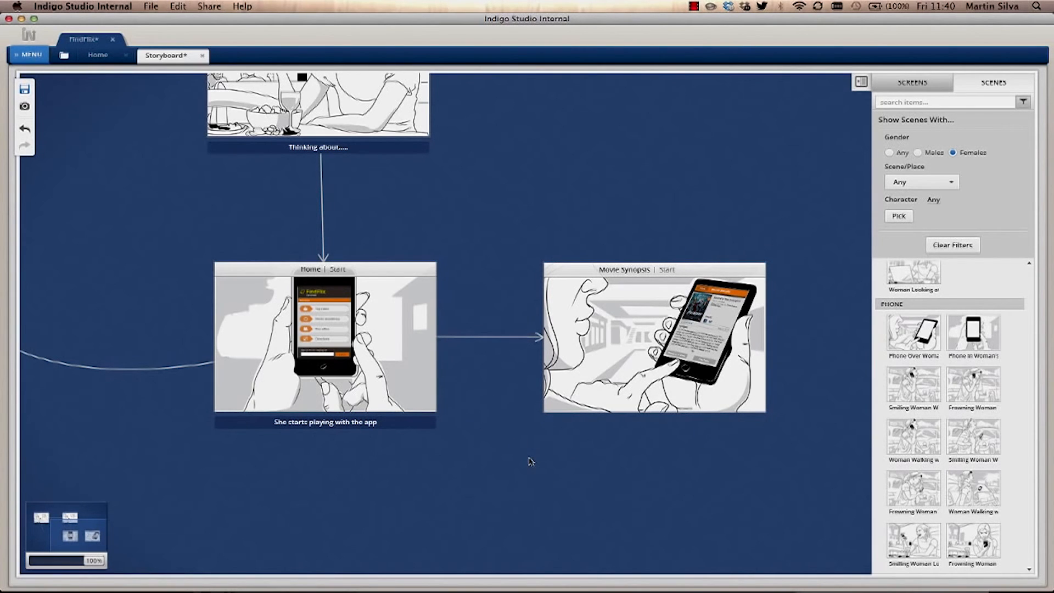
mouse_move(569, 179)
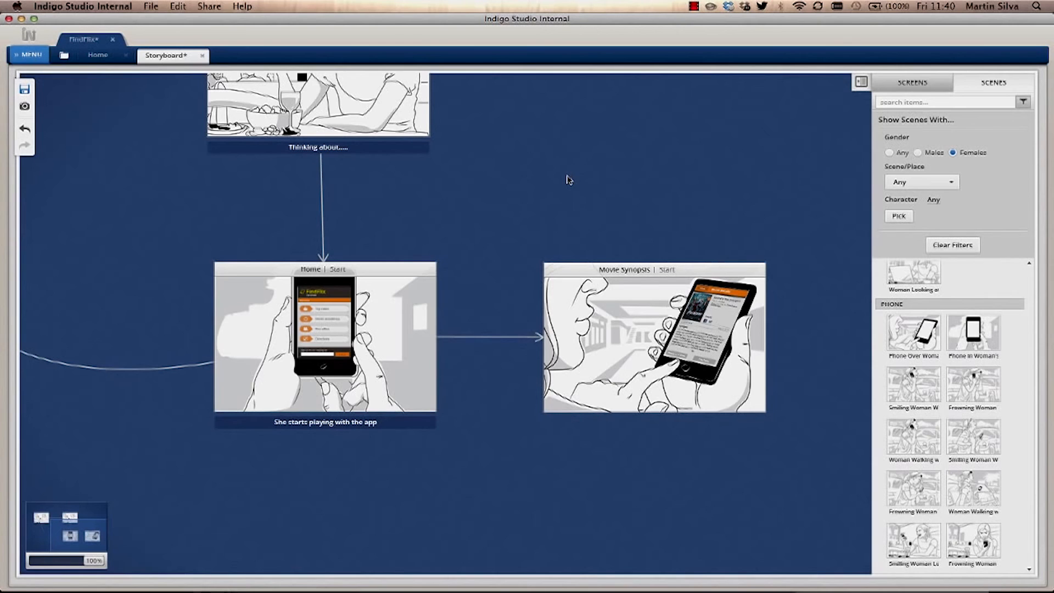
mouse_move(499, 169)
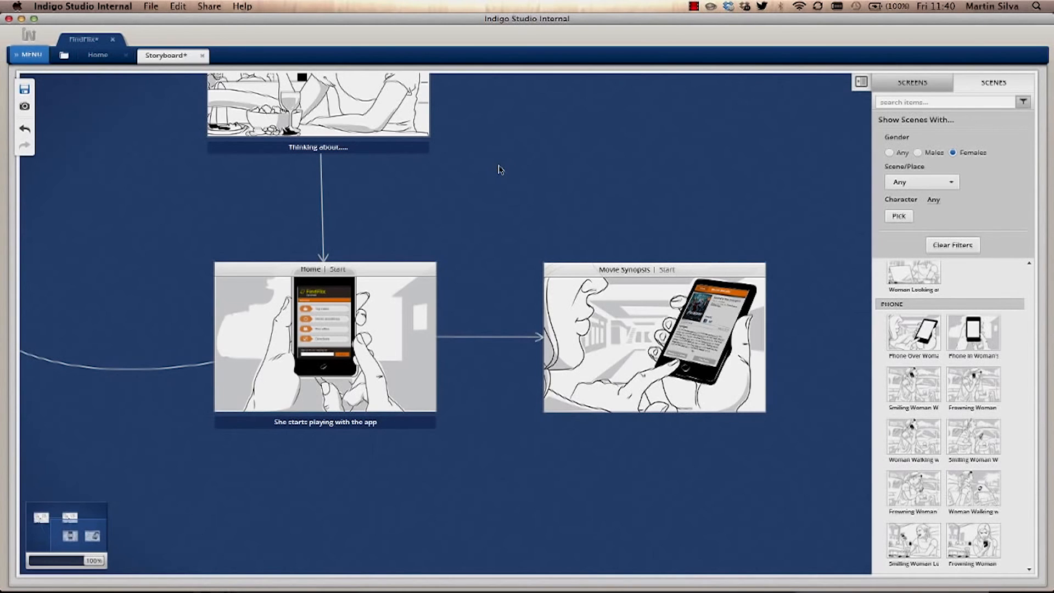